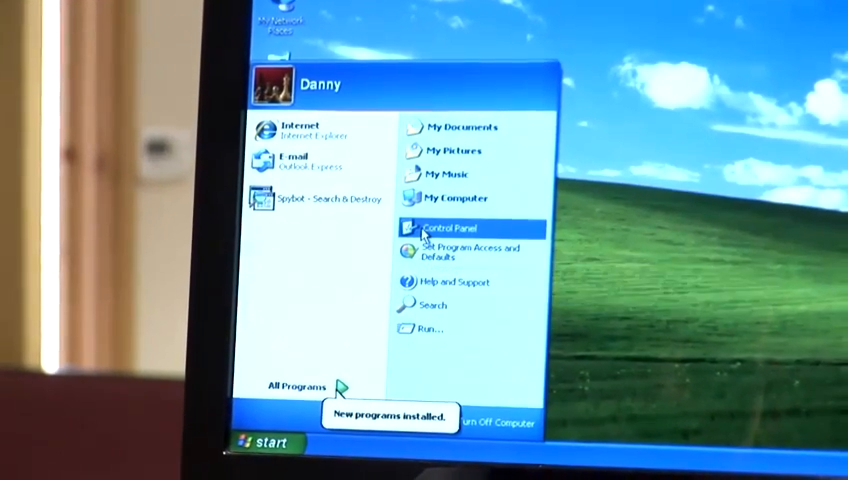
# Launch Control Panel from the Start menu
pyautogui.click(448, 228)
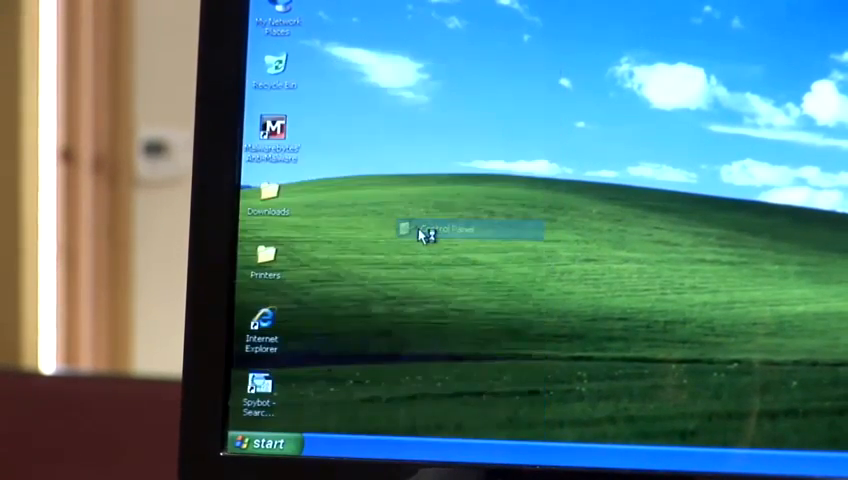
# Open Add or Remove Programs and remove Microsoft Office Home and Student 2007
pyautogui.doubleClick(425, 228)
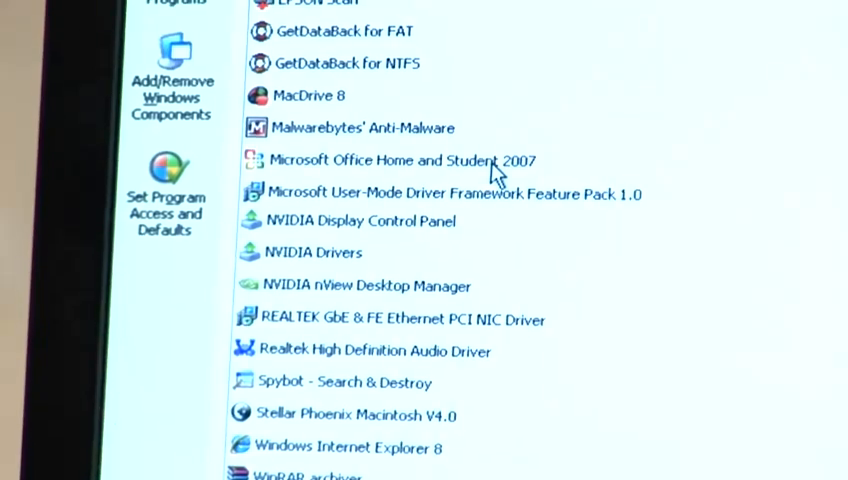
pyautogui.click(400, 160)
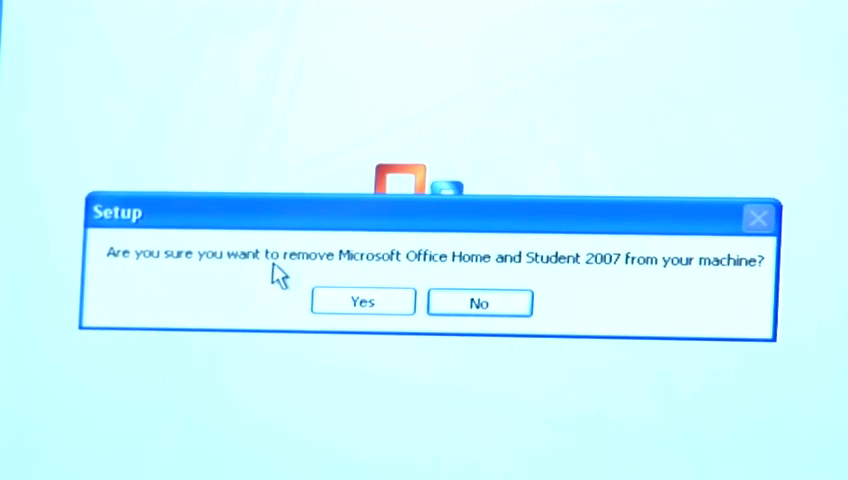
# Answer Yes to the Office 2007 Setup prompt to remove Home and Student 2007
pyautogui.click(362, 302)
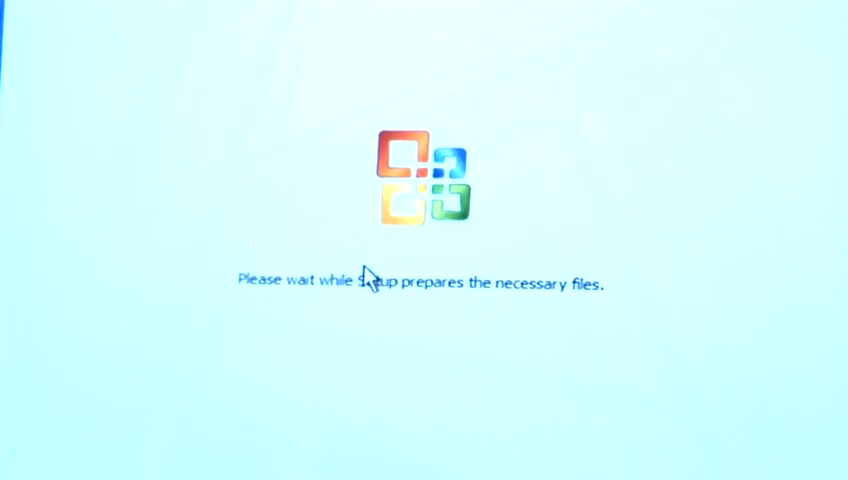